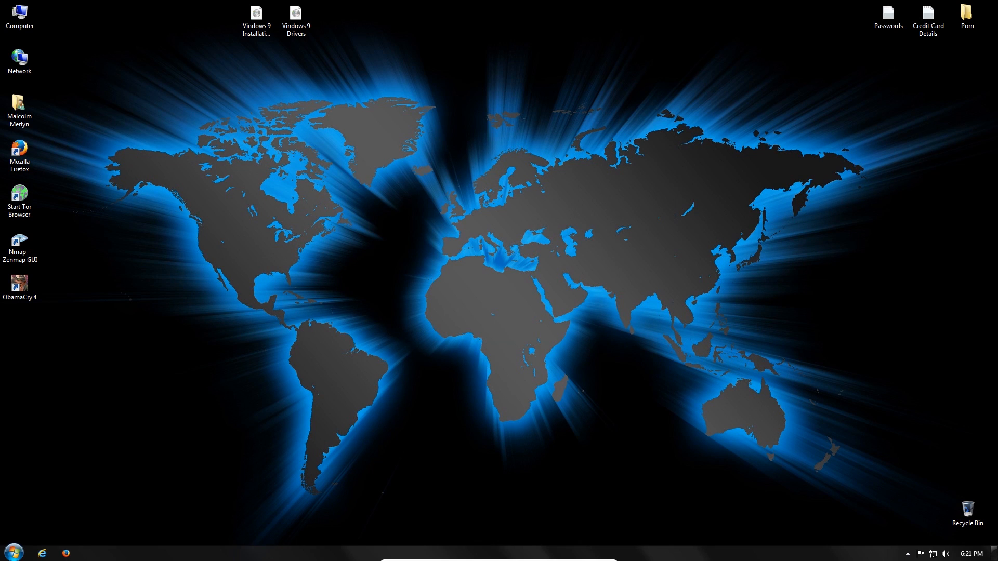
Launch Mozilla Firefox from its desktop shortcut
{"action": "left_click", "coordinate": [20, 155]}
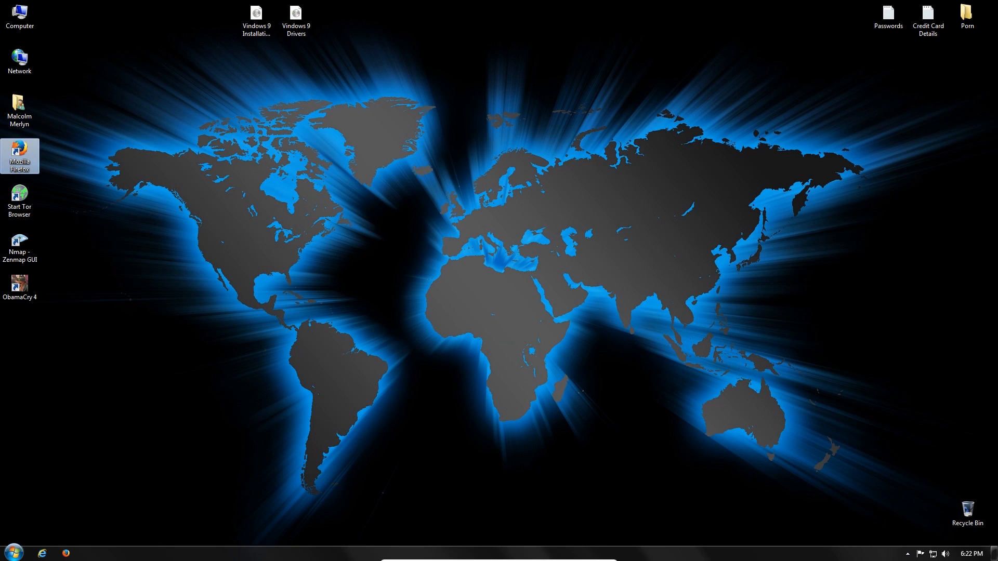
{"action": "double_click", "coordinate": [20, 155]}
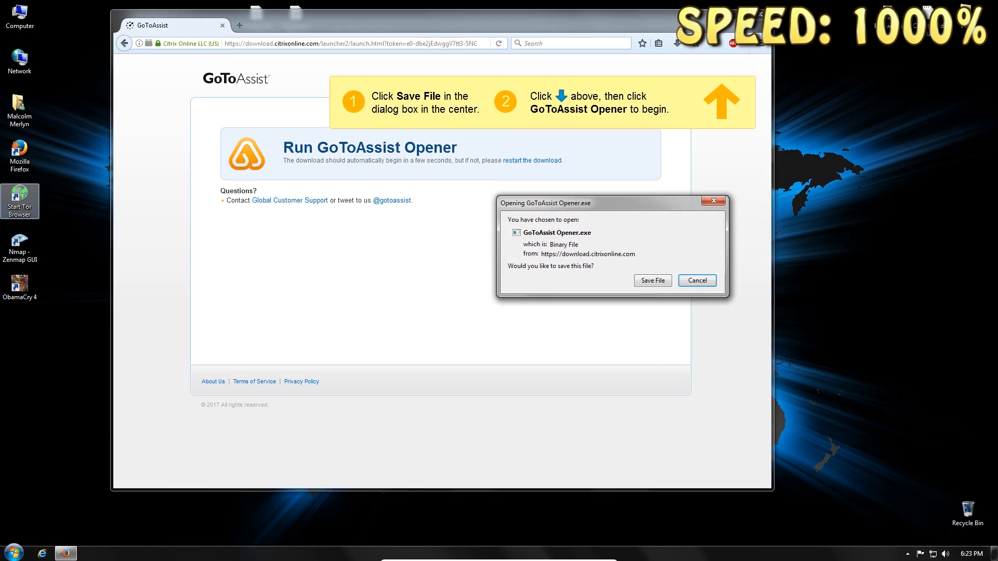
Save the GoToAssist Opener download and approve joining the remote support session
{"action": "left_click", "coordinate": [652, 281]}
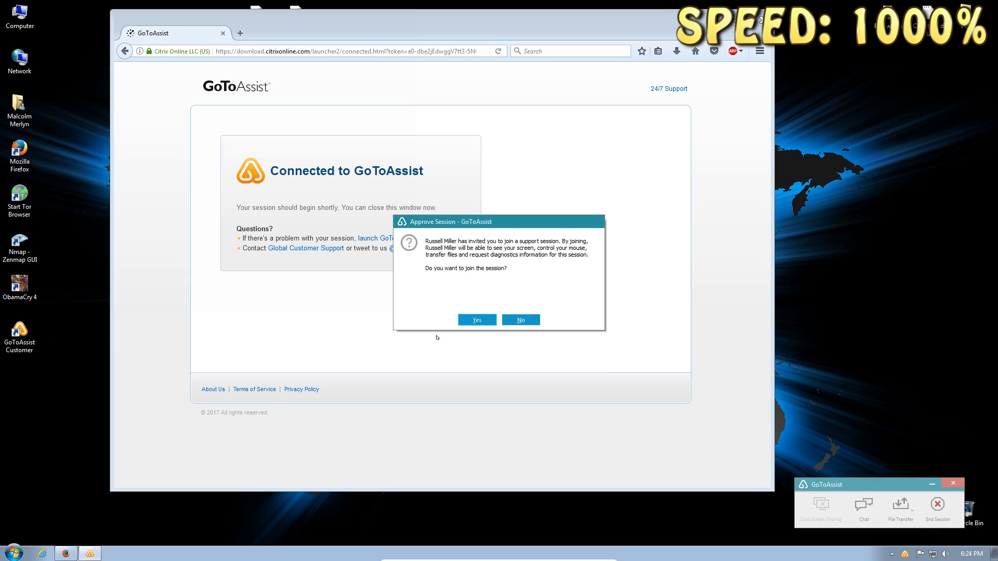
{"action": "left_click", "coordinate": [476, 320]}
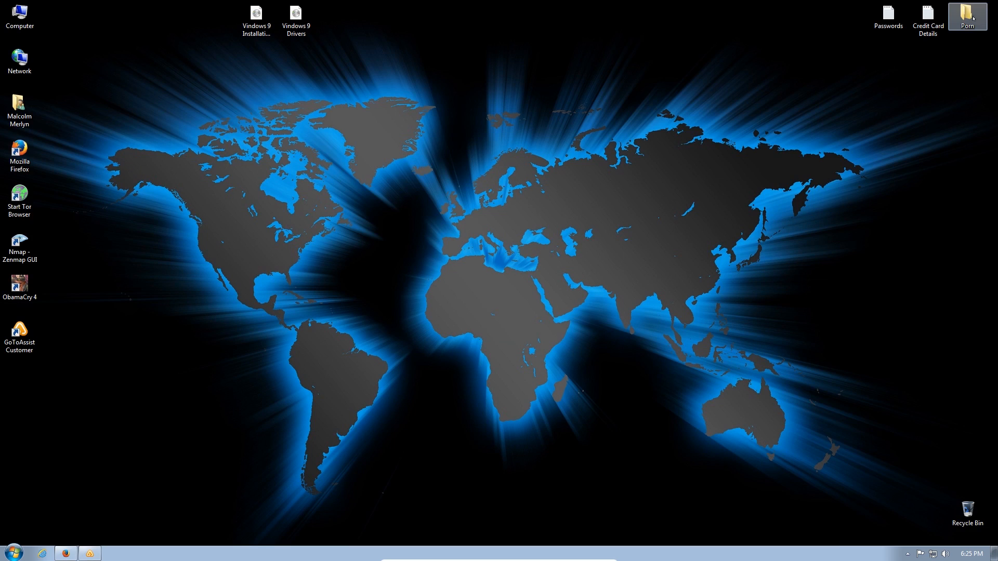
{"action": "double_click", "coordinate": [967, 14]}
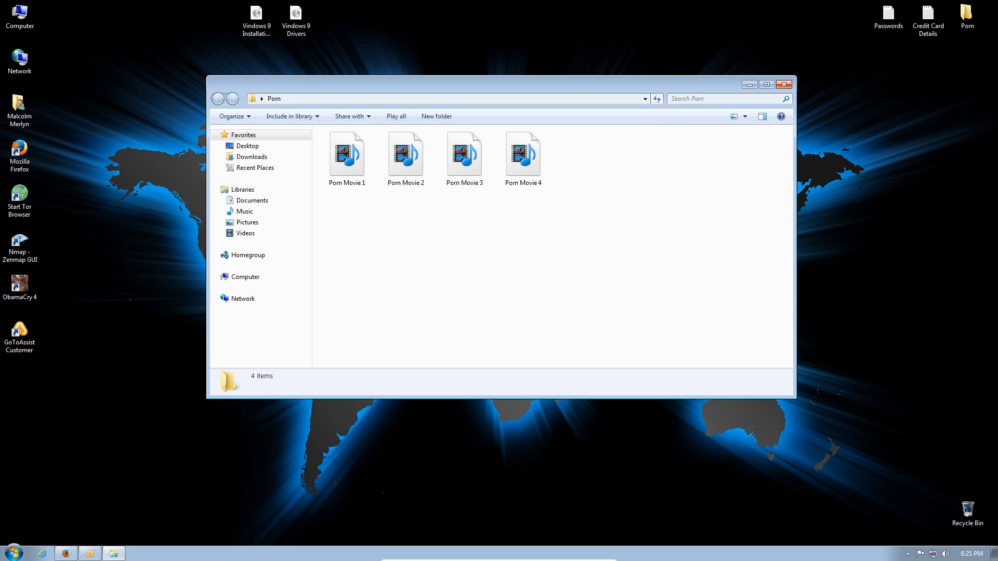
{"action": "left_click", "coordinate": [784, 85]}
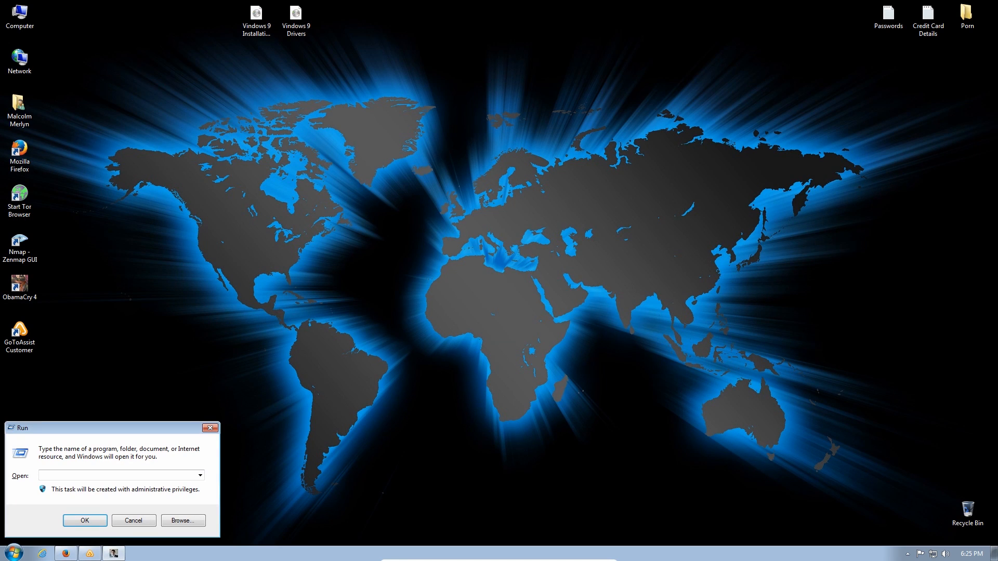
Run 'appwiz.cpl' from the Run box to list installed programs
{"action": "type", "text": "appwiz.cpl"}
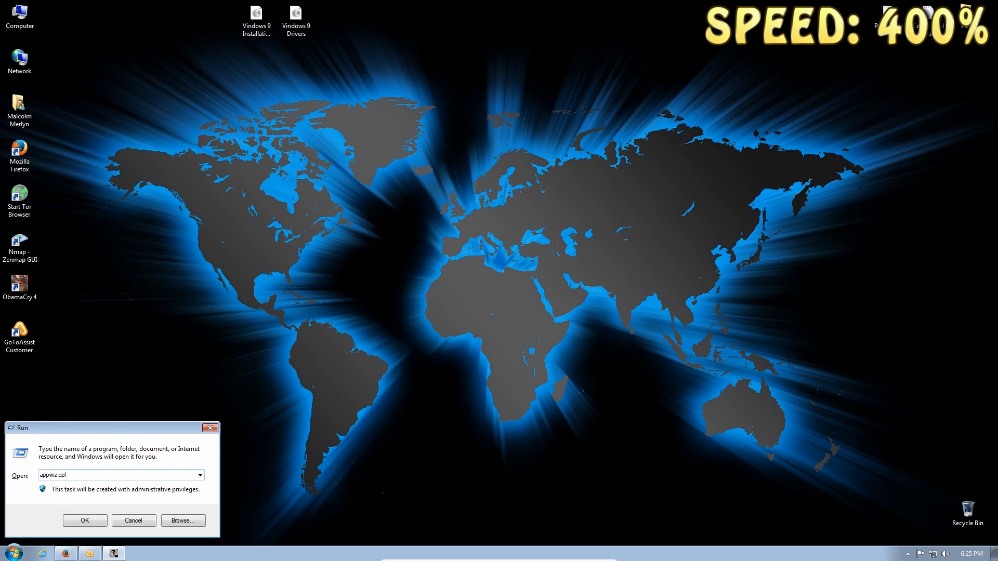
{"action": "left_click", "coordinate": [84, 519]}
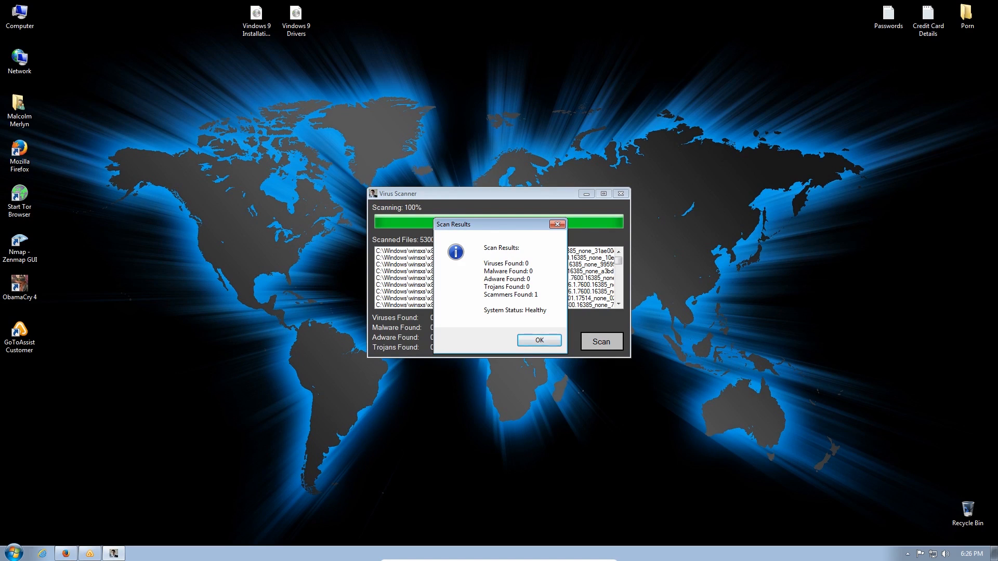
Dismiss the scan results and answer Yes to the 'Bomb Scammer?' warning
{"action": "left_click", "coordinate": [538, 340]}
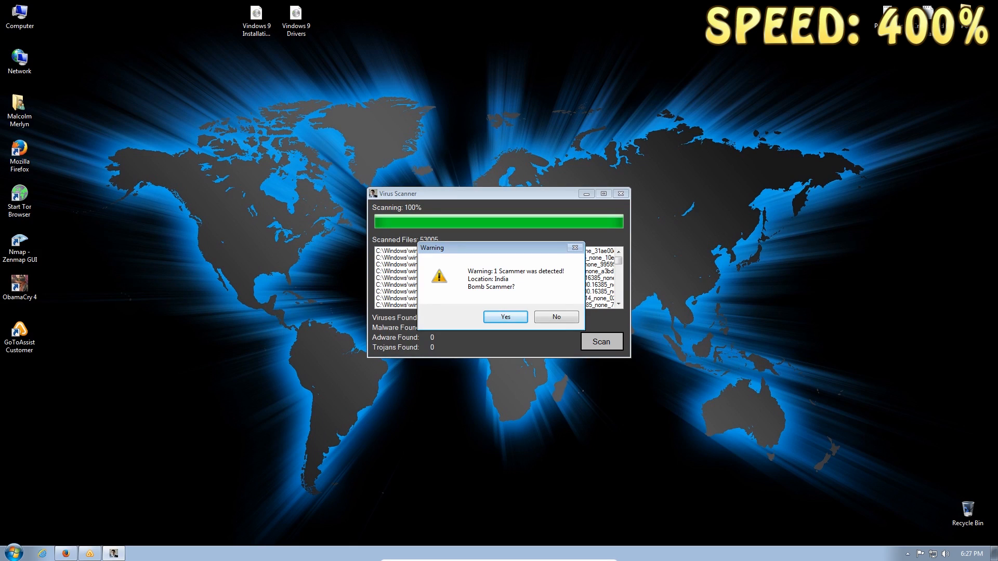
{"action": "left_click", "coordinate": [504, 317]}
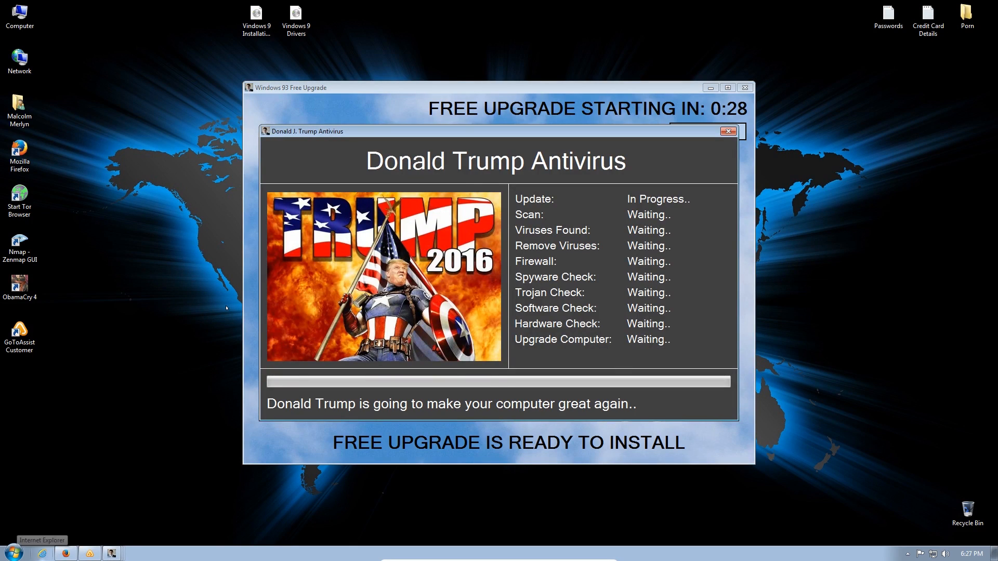